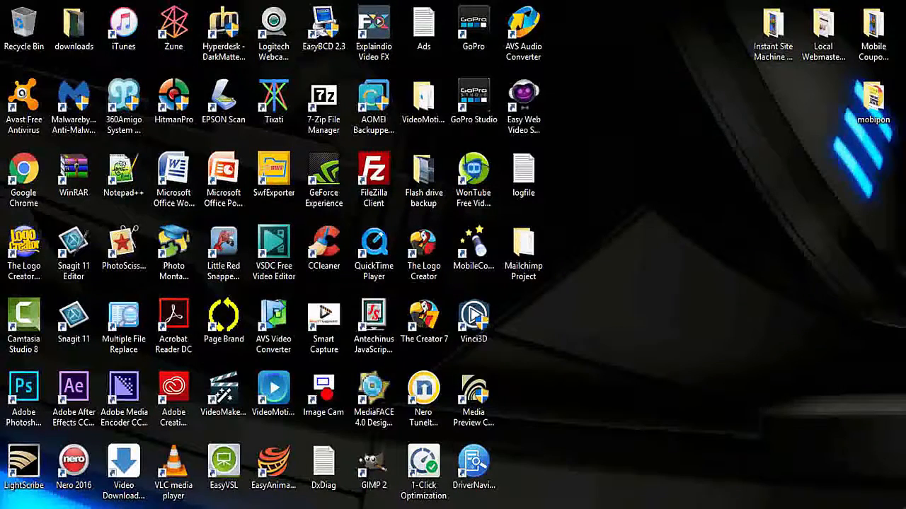
# Launch VSDC from its desktop shortcut and close the 'Explore Pro Solution' promotion
pyautogui.click(274, 248)
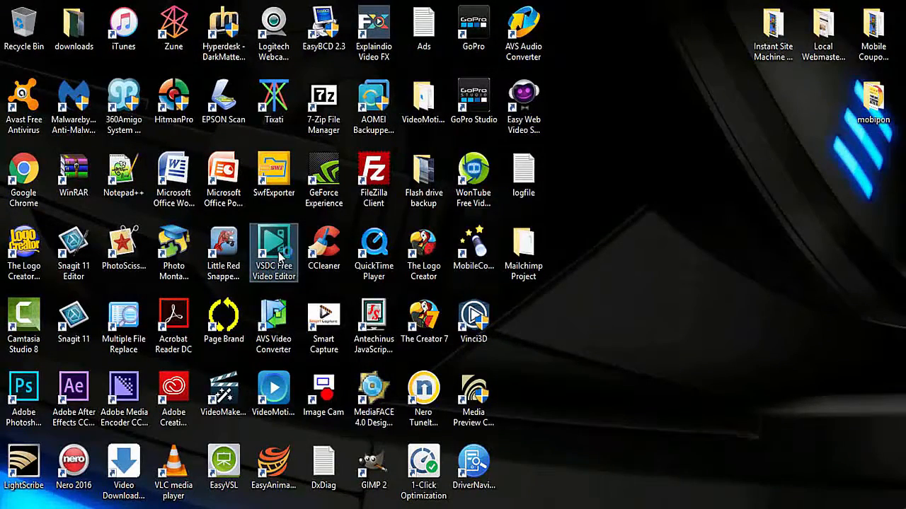
pyautogui.doubleClick(274, 251)
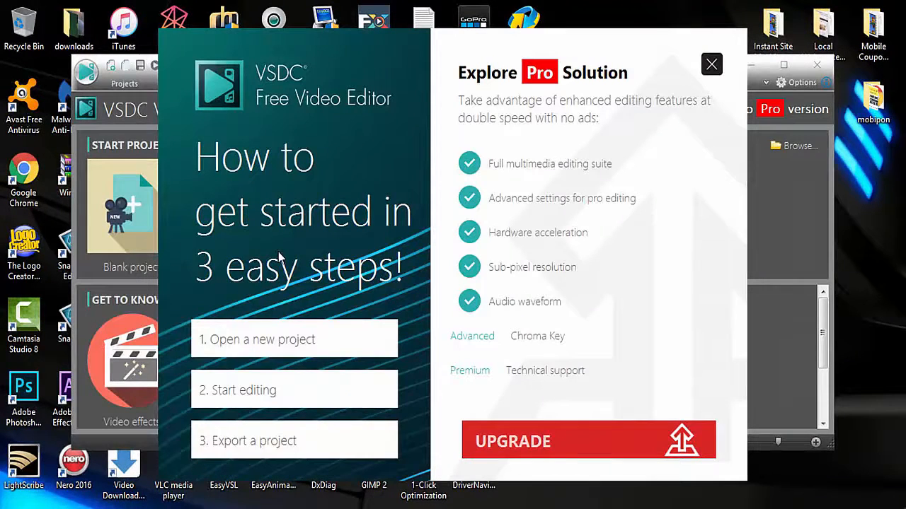
pyautogui.moveTo(346, 279)
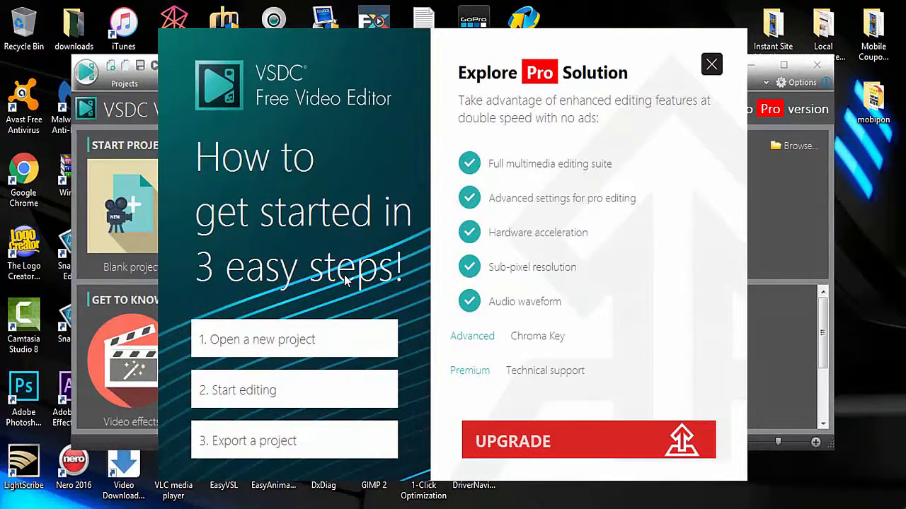
pyautogui.moveTo(318, 255)
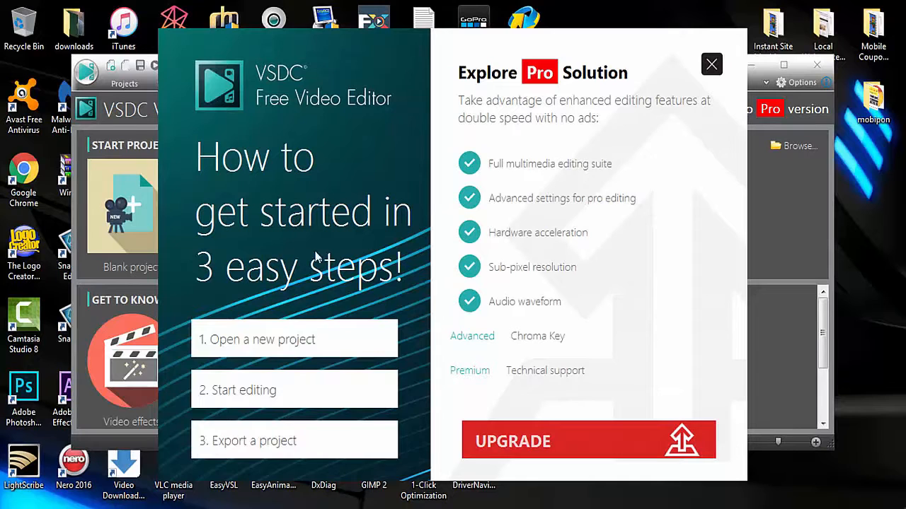
pyautogui.moveTo(465, 234)
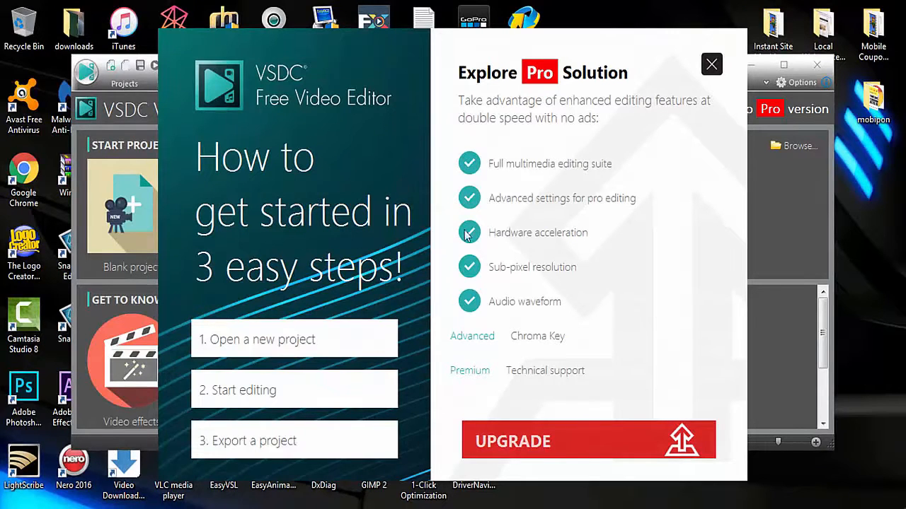
pyautogui.moveTo(691, 93)
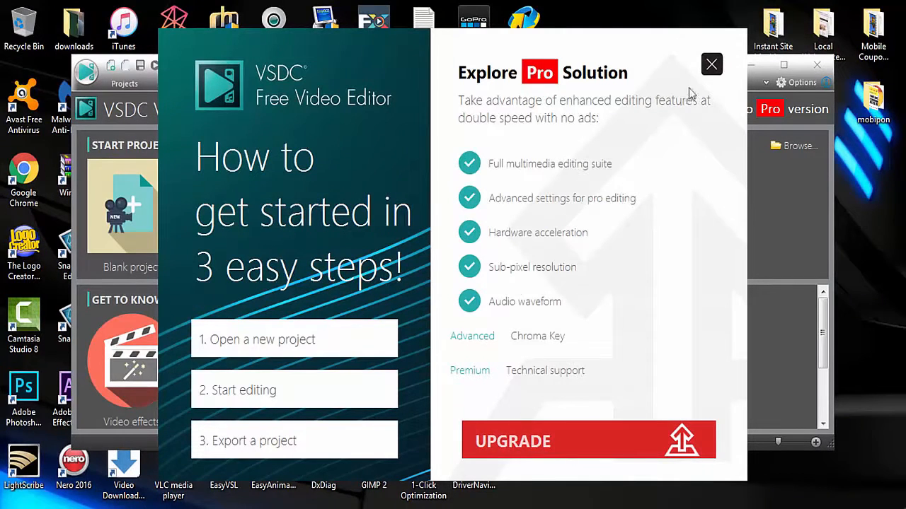
pyautogui.click(711, 64)
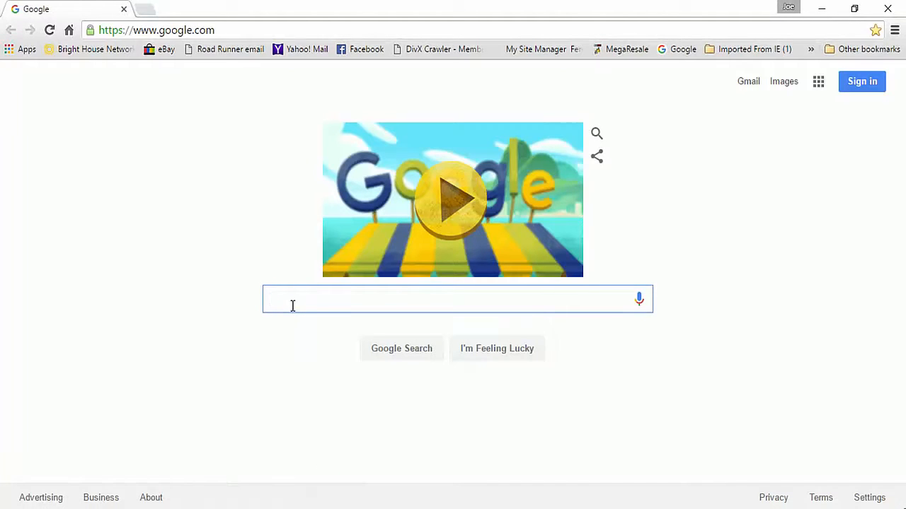
# Search Google for 'vsdc free video editor' and open the videosoftdev.com result
pyautogui.write('vsdc')
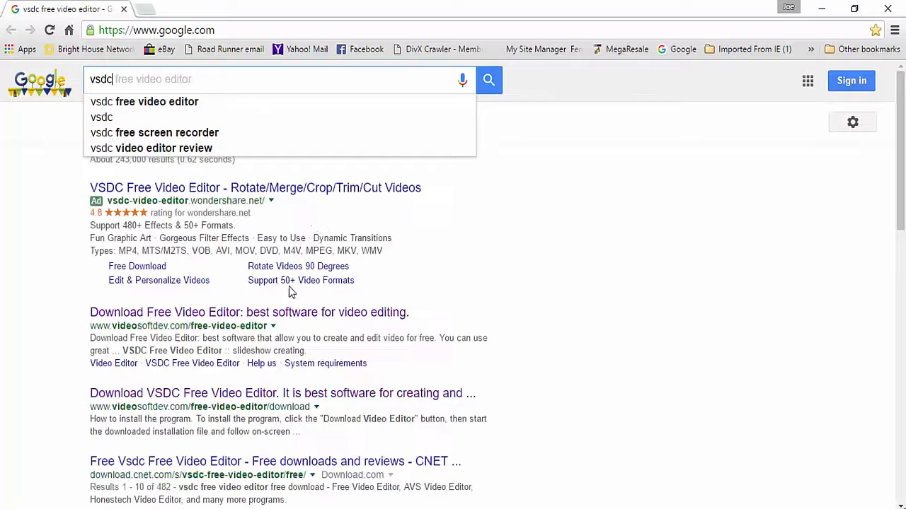
pyautogui.click(144, 101)
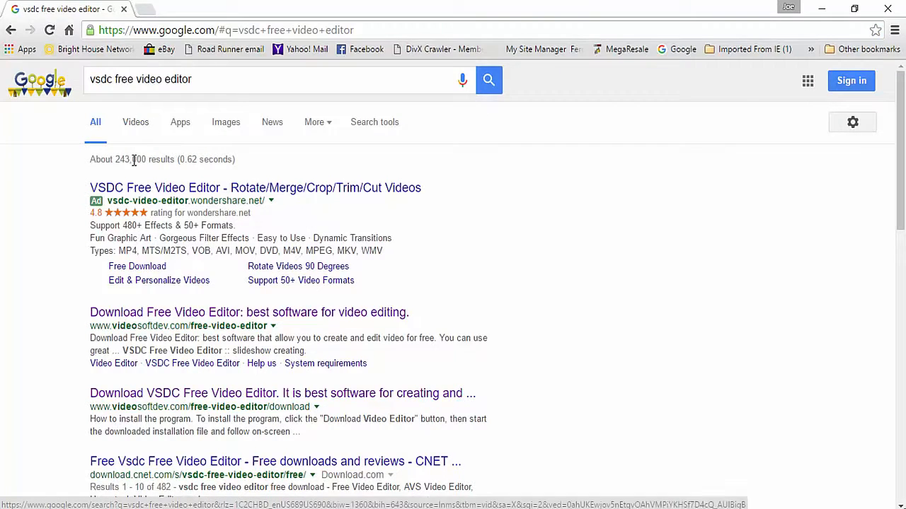
pyautogui.click(249, 312)
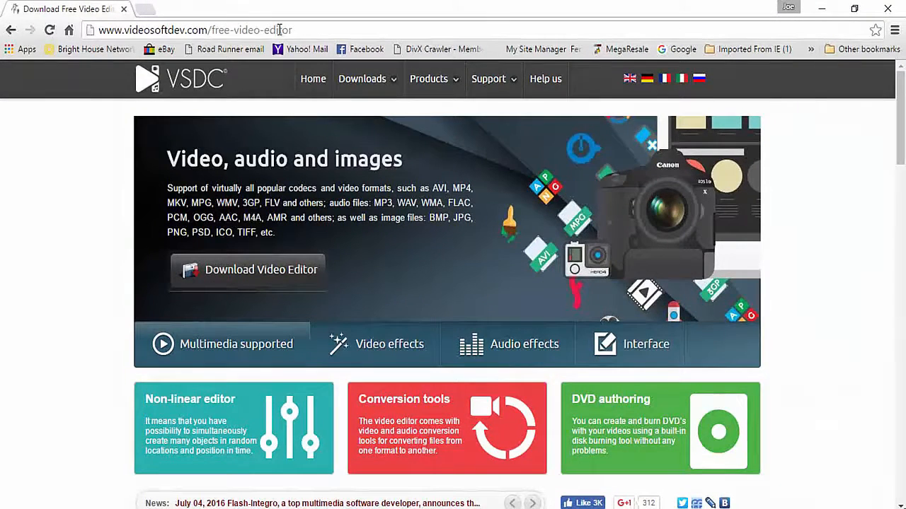
# Open the Video Editor download page from the Downloads menu (version 5.1.2, 33.9 MB)
pyautogui.click(363, 79)
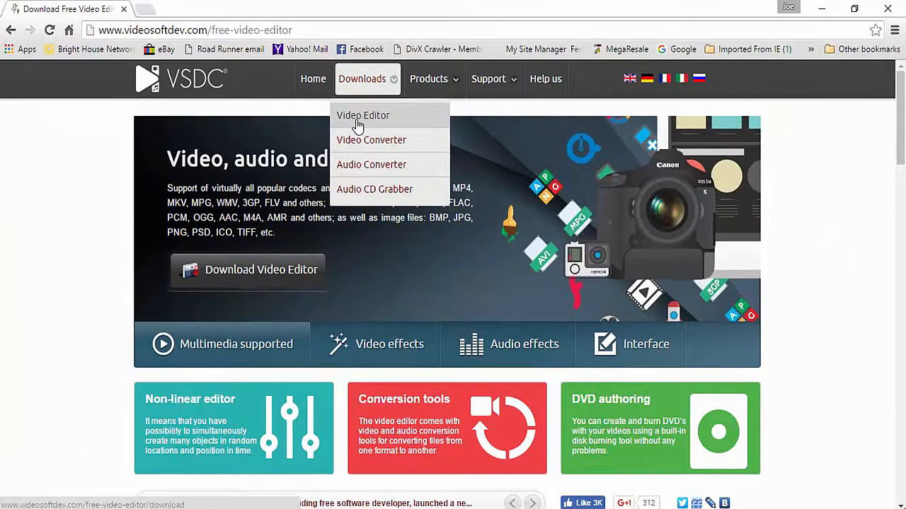
pyautogui.click(363, 116)
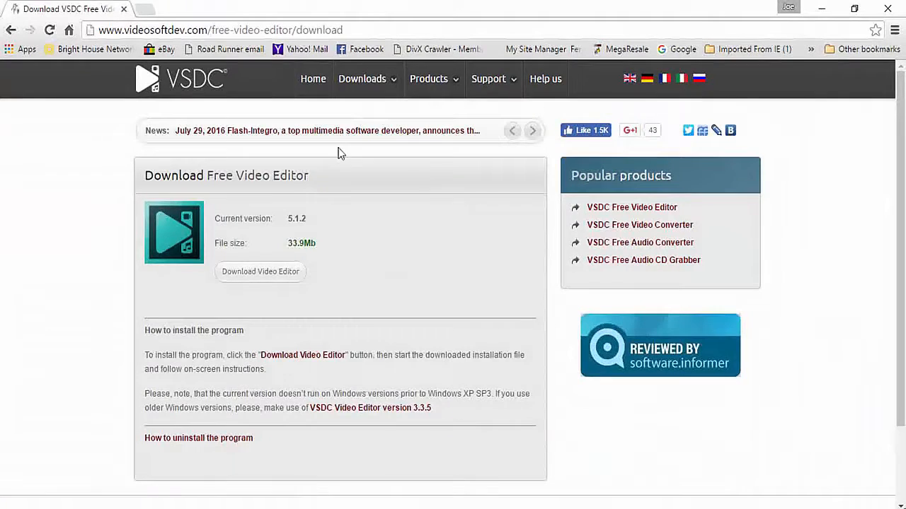
pyautogui.moveTo(290, 214)
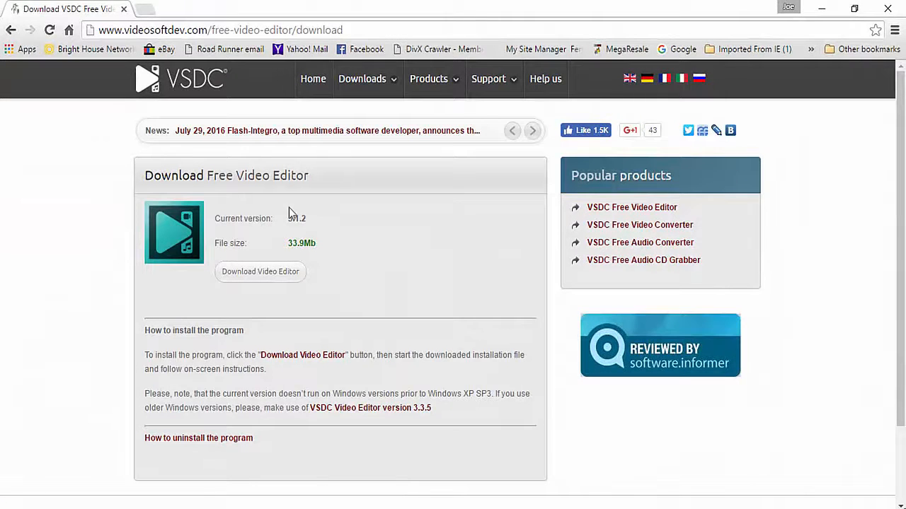
pyautogui.moveTo(304, 232)
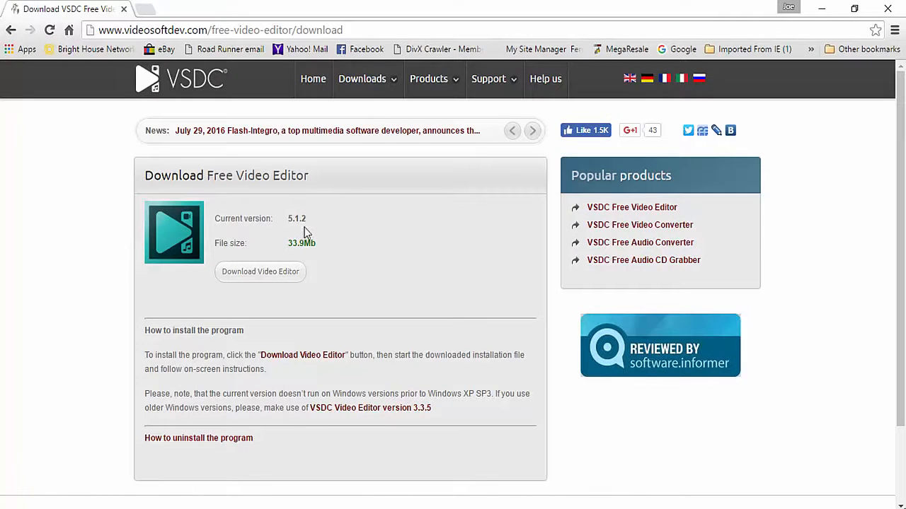
pyautogui.click(532, 130)
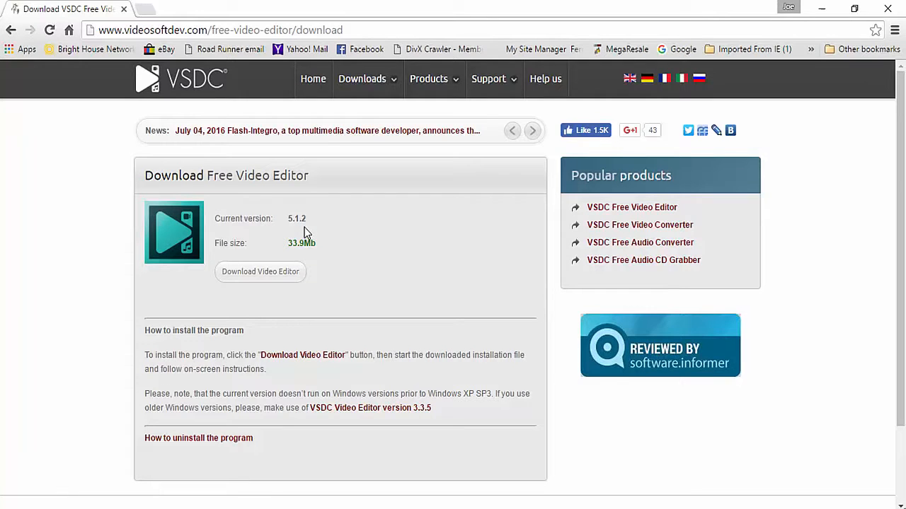
pyautogui.moveTo(278, 267)
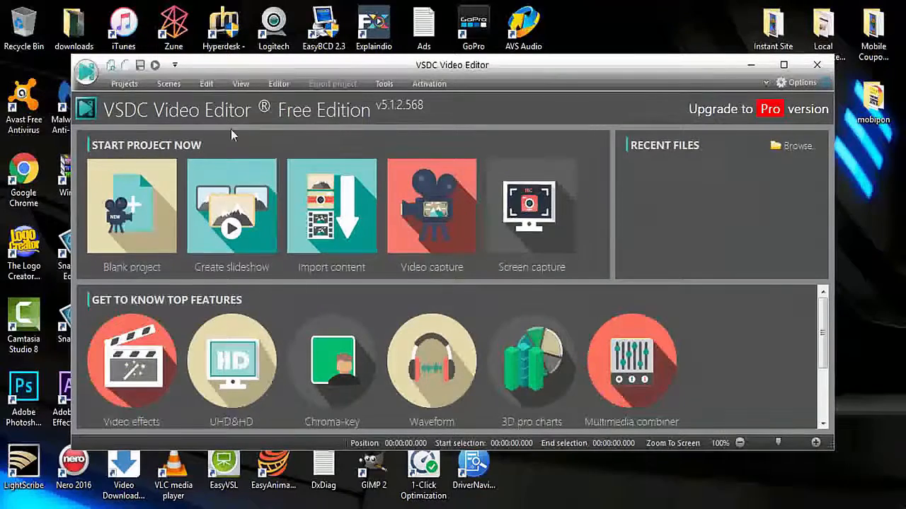
pyautogui.moveTo(719, 302)
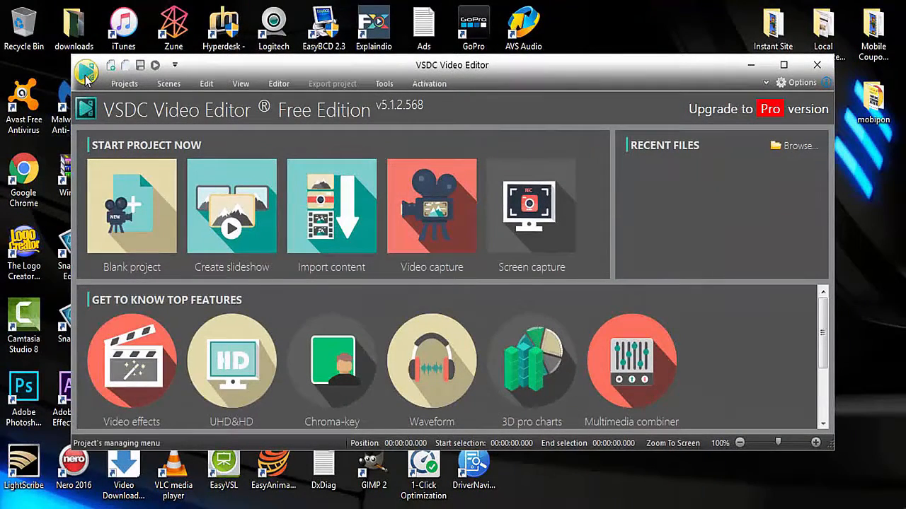
# Show the Projects menu from the round application button at the top-left
pyautogui.click(86, 73)
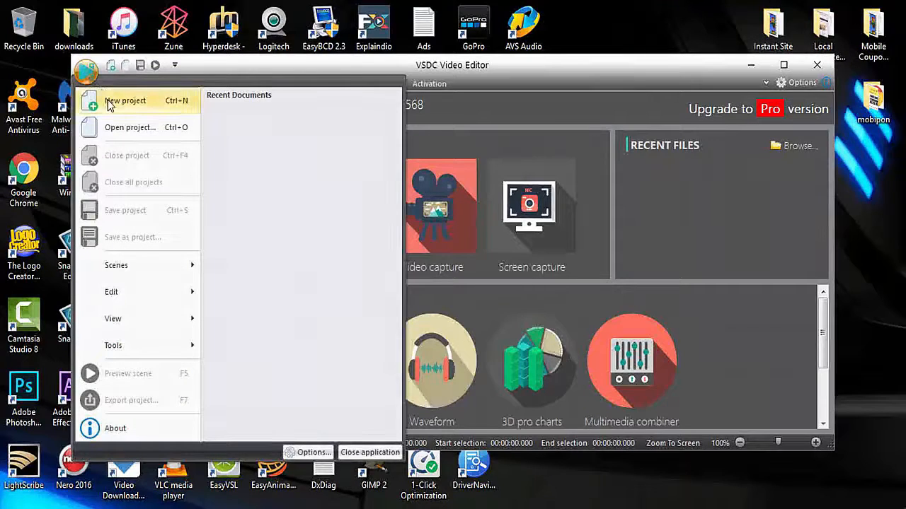
# Create a new project titled 'Project Sound 123' and finish the settings wizard
pyautogui.click(126, 100)
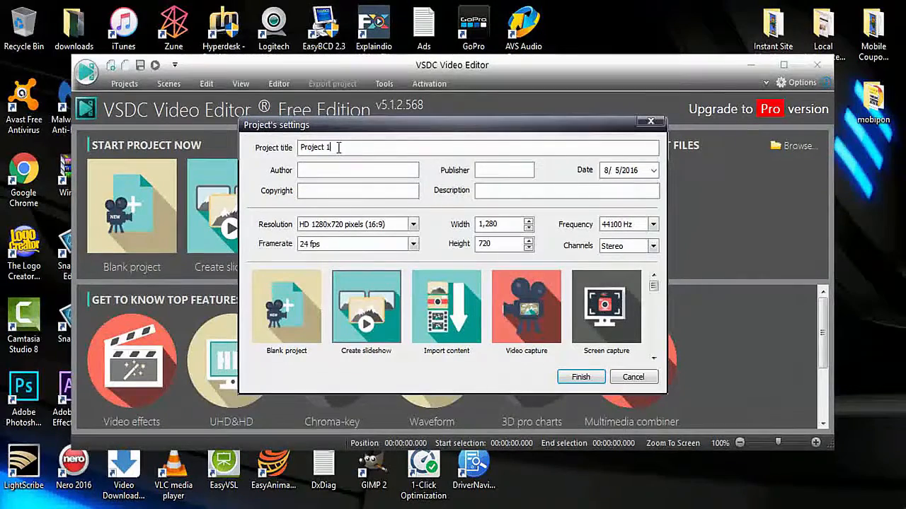
pyautogui.press('Backspace')
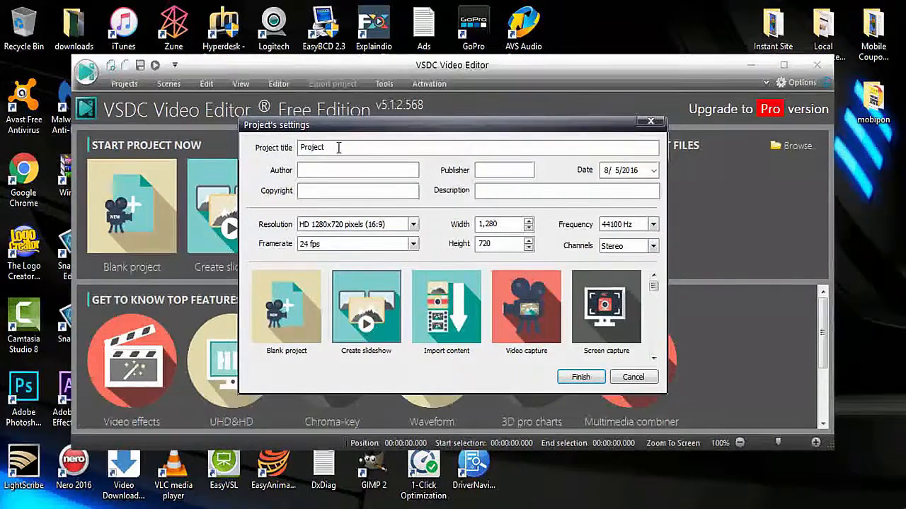
pyautogui.write('Sound')
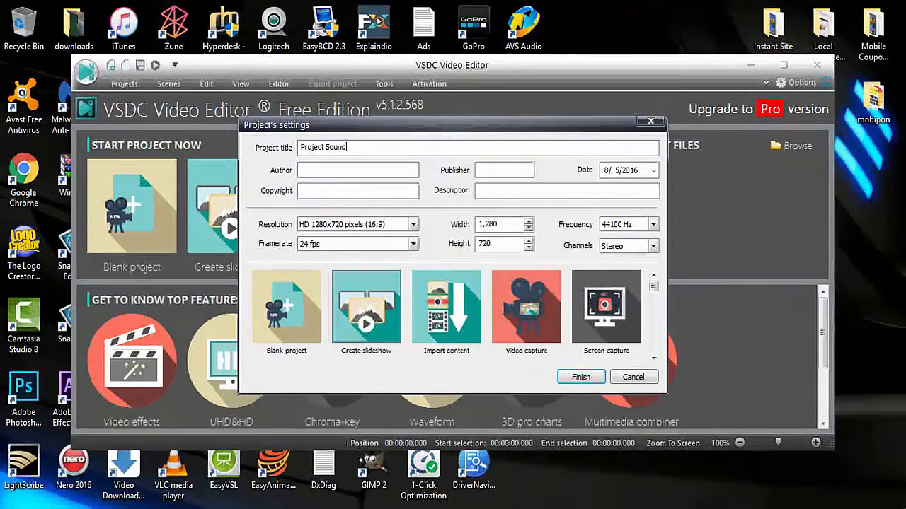
pyautogui.write('12')
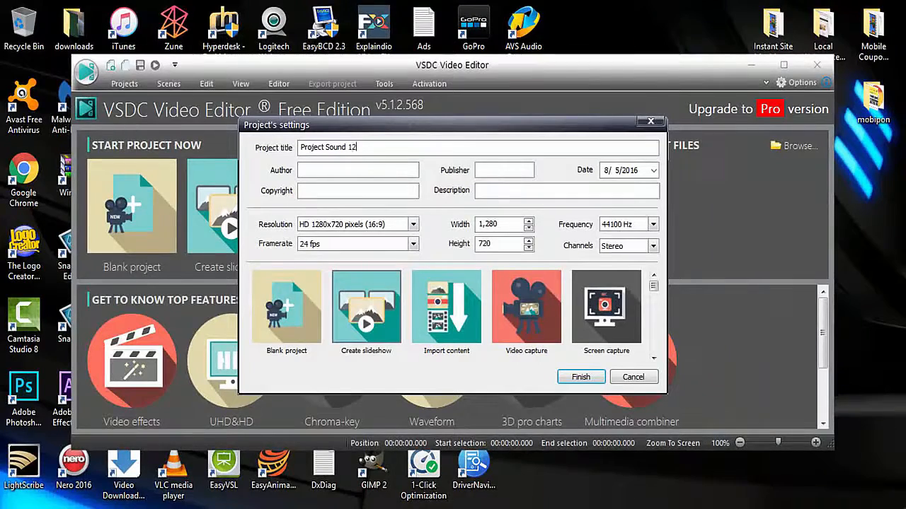
pyautogui.write('3')
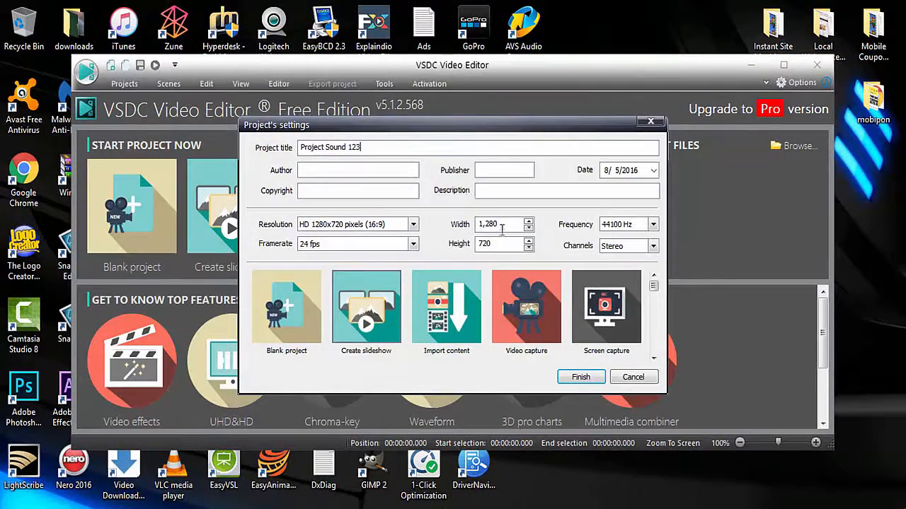
pyautogui.click(580, 376)
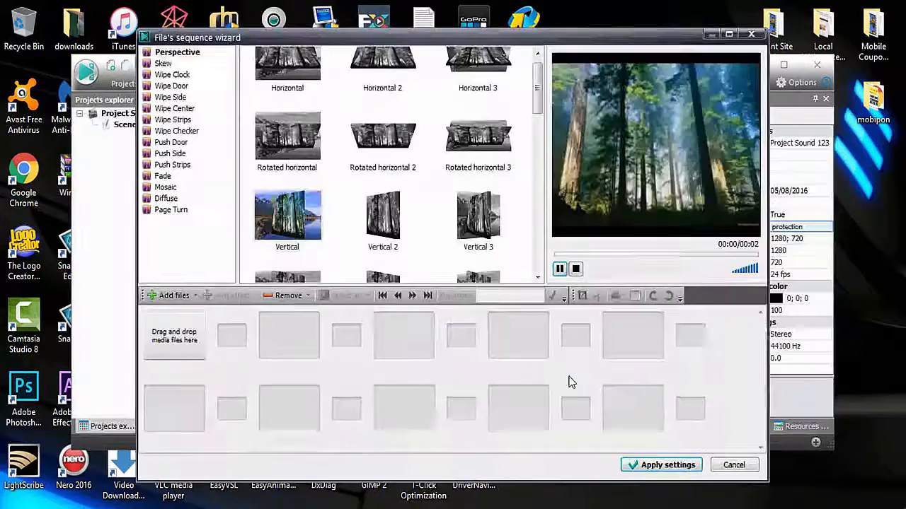
pyautogui.click(287, 67)
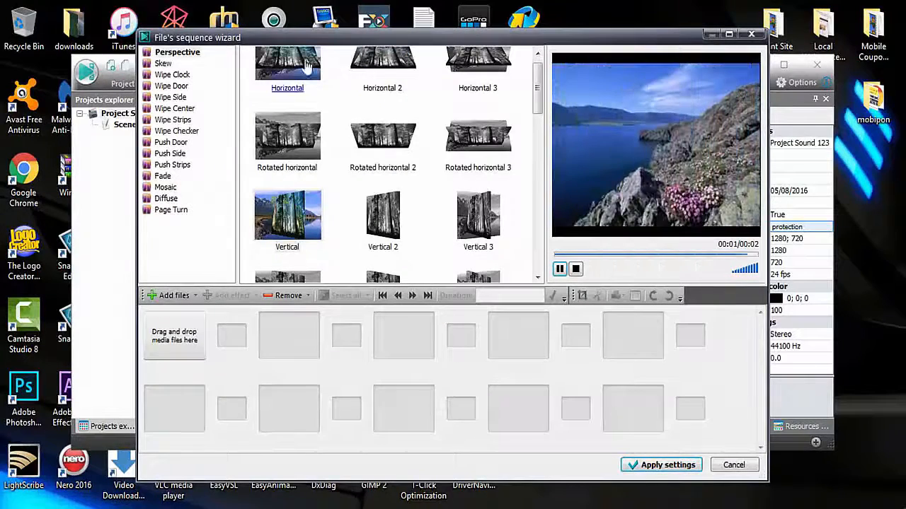
pyautogui.click(478, 216)
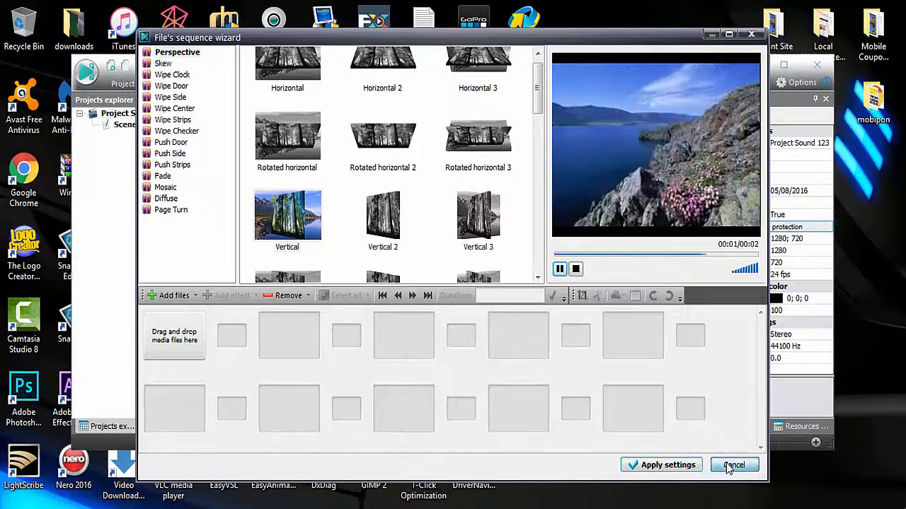
pyautogui.click(734, 465)
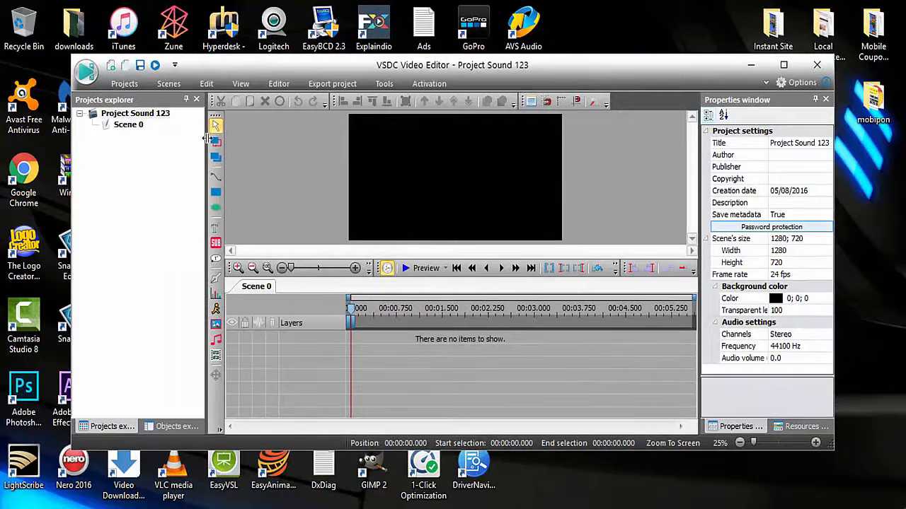
pyautogui.moveTo(216, 356)
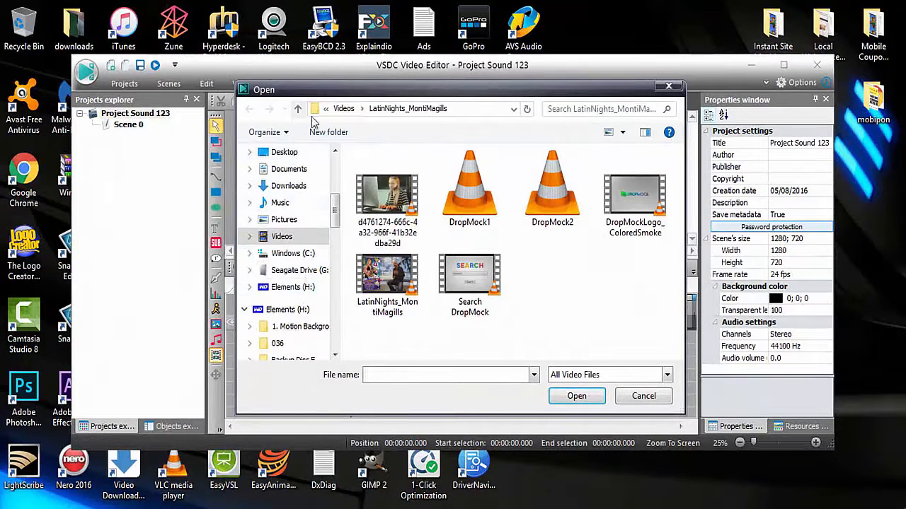
# Add the LatinNights_MontiMagills video placed from the scene's beginning
pyautogui.click(387, 280)
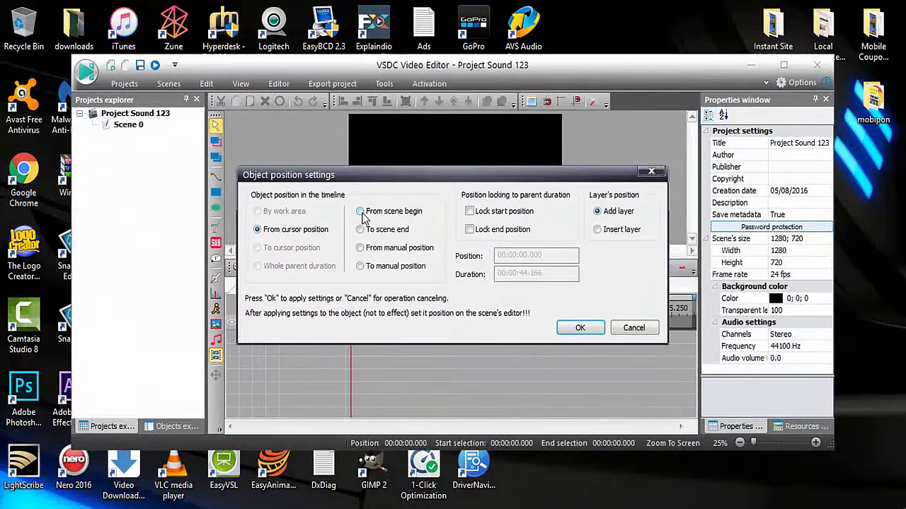
pyautogui.click(360, 211)
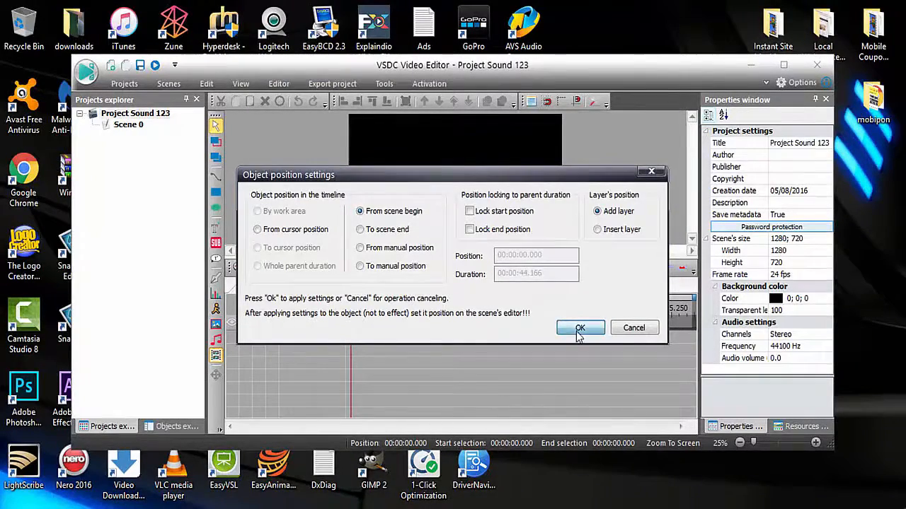
pyautogui.click(580, 328)
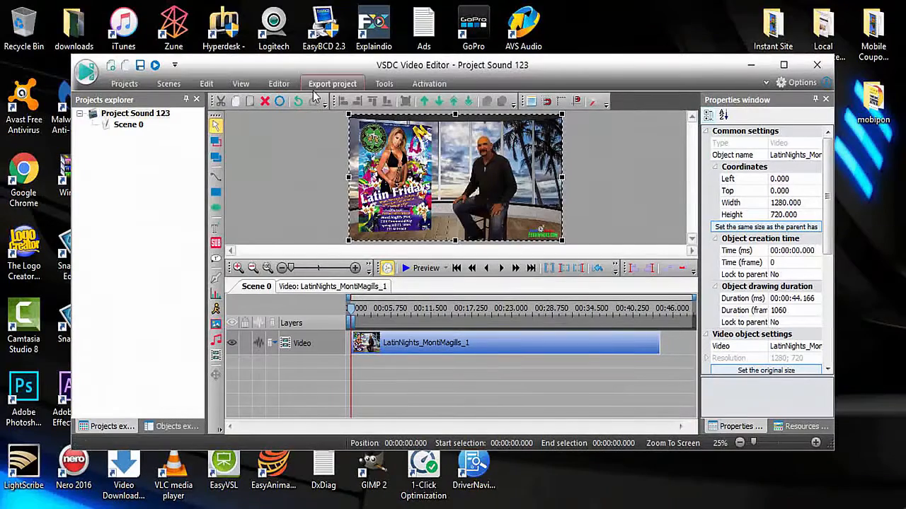
pyautogui.click(333, 84)
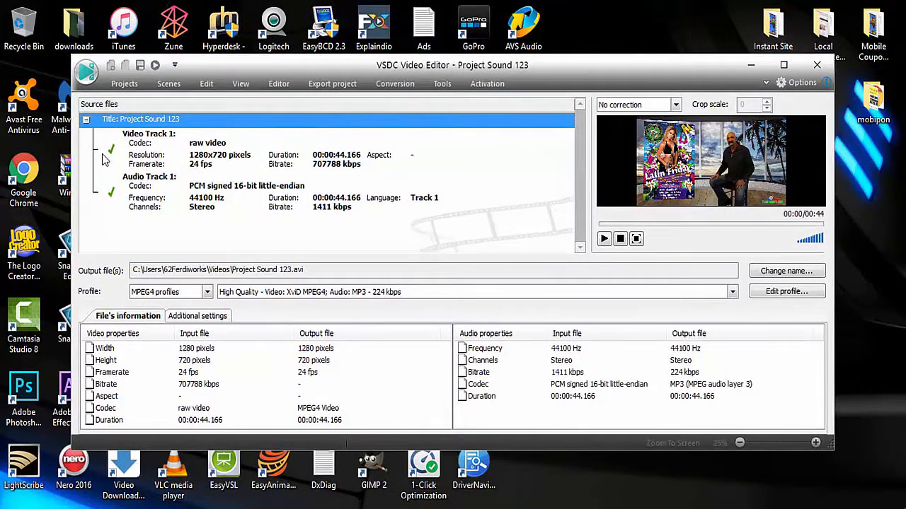
pyautogui.moveTo(113, 199)
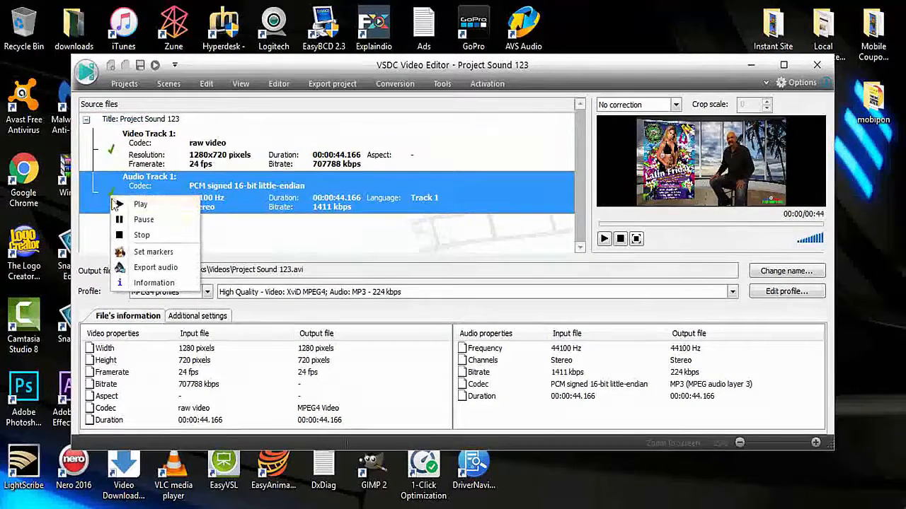
# Start Export audio for Audio Track 1, keeping MP3 output as 'Project Sound 123.mp3' in Videos
pyautogui.click(155, 268)
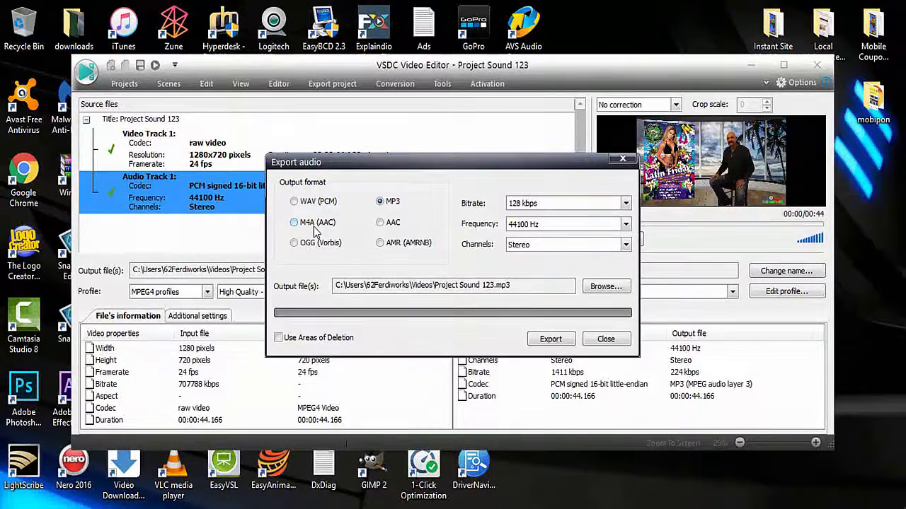
pyautogui.moveTo(400, 213)
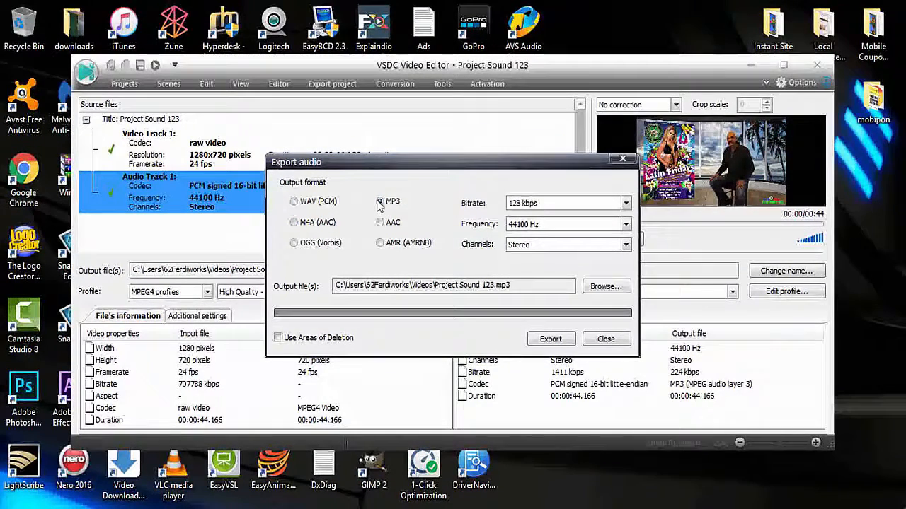
pyautogui.click(380, 201)
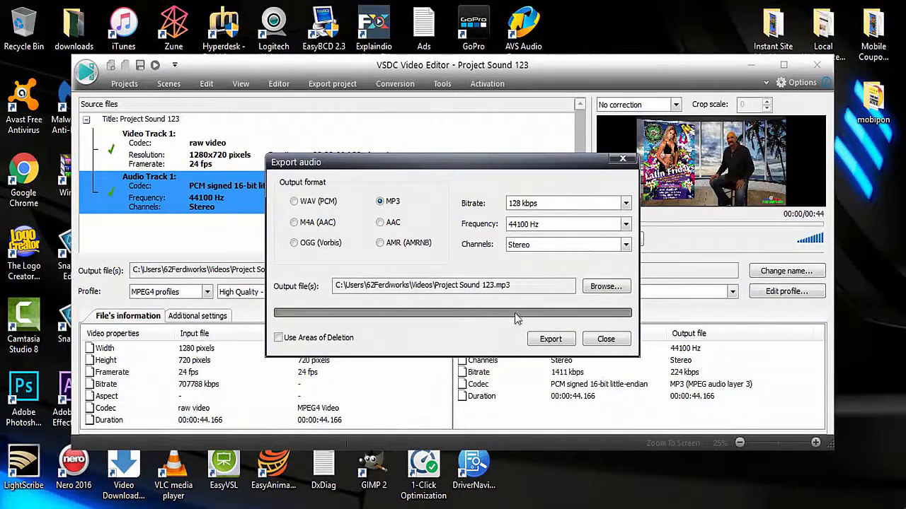
pyautogui.moveTo(294, 297)
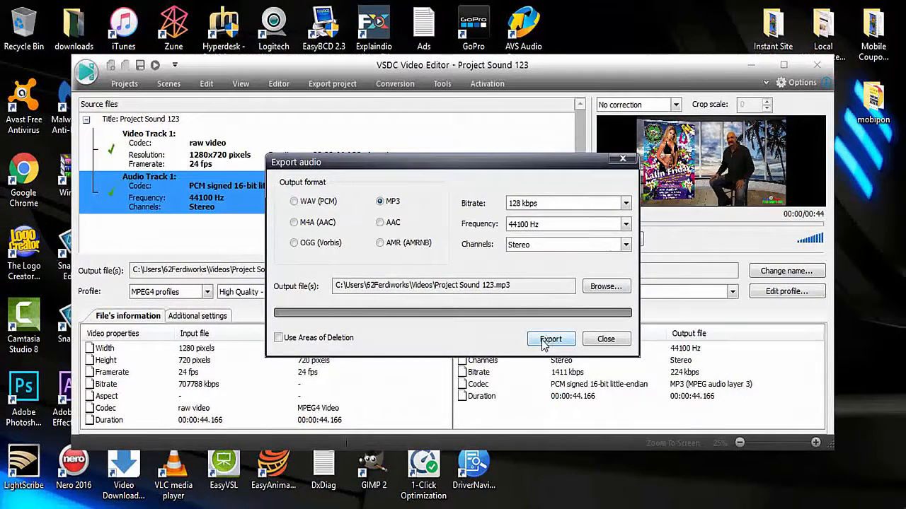
# Export the audio to the MP3 file and acknowledge the completion message
pyautogui.click(551, 340)
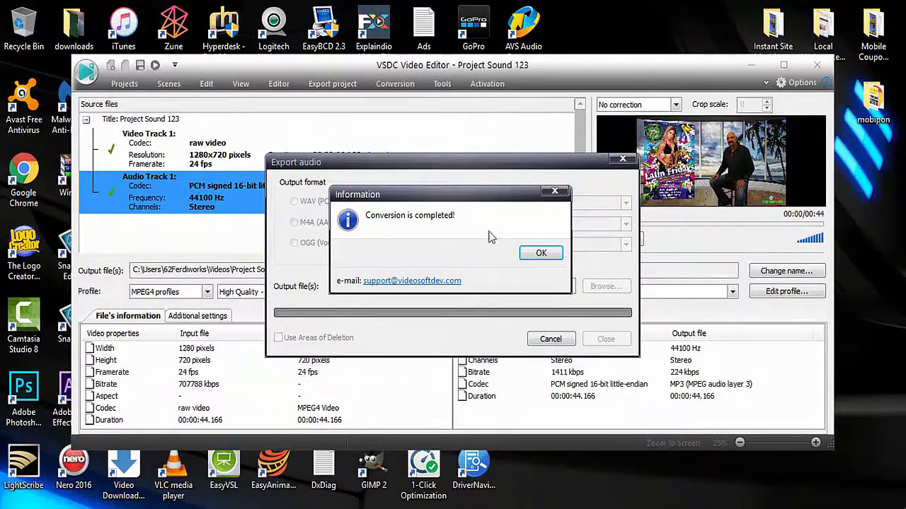
pyautogui.click(540, 253)
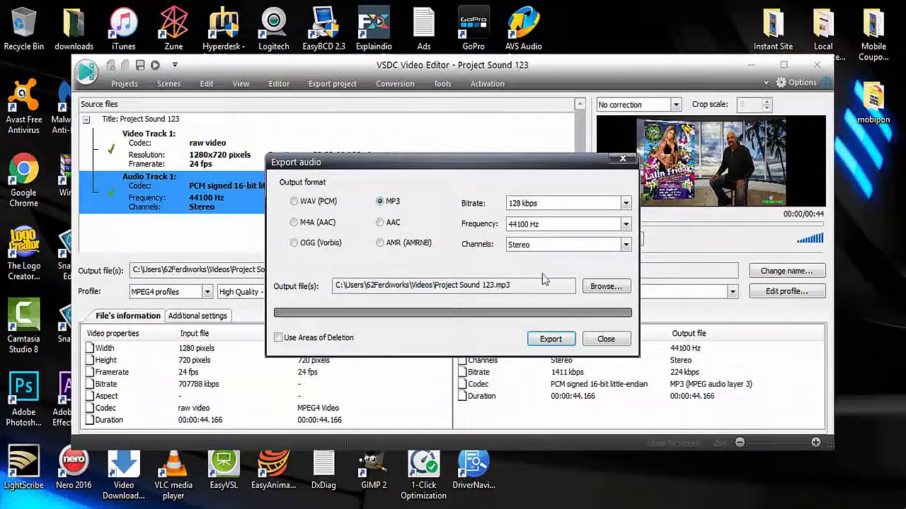
pyautogui.click(605, 339)
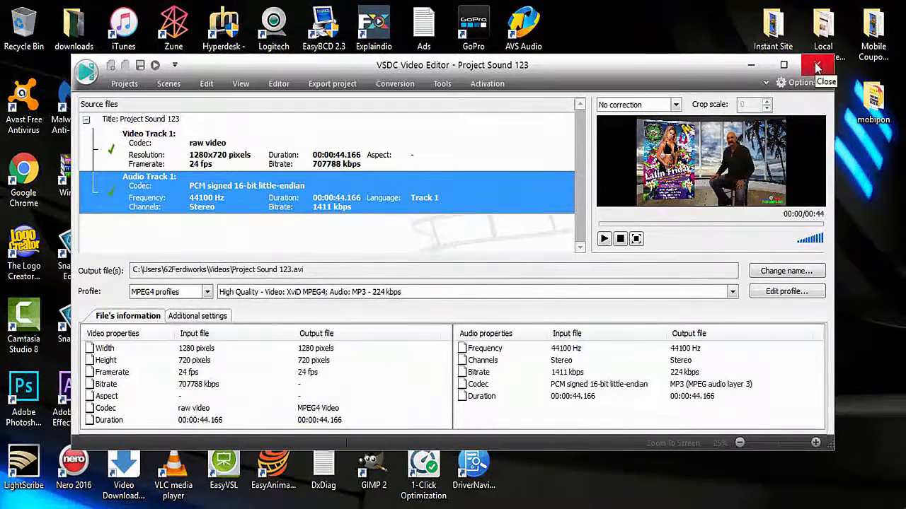
# Quit VSDC without saving the project
pyautogui.click(817, 65)
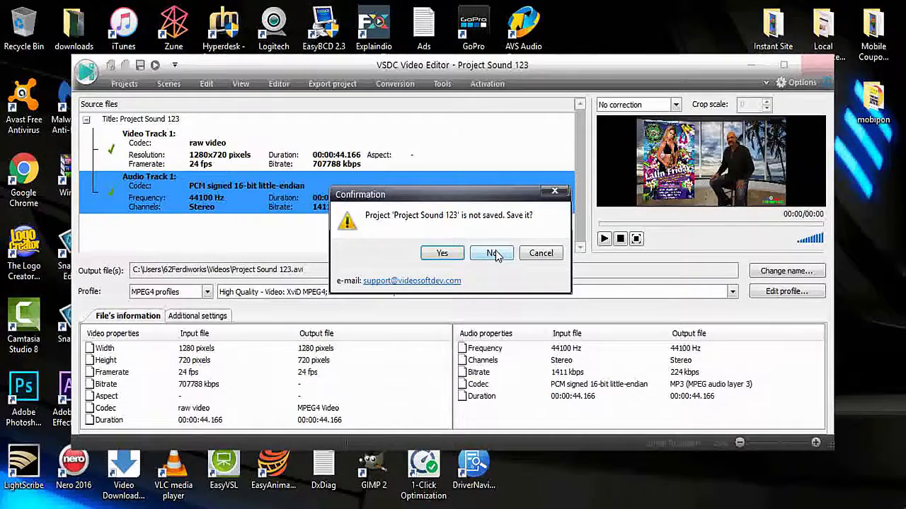
pyautogui.click(492, 253)
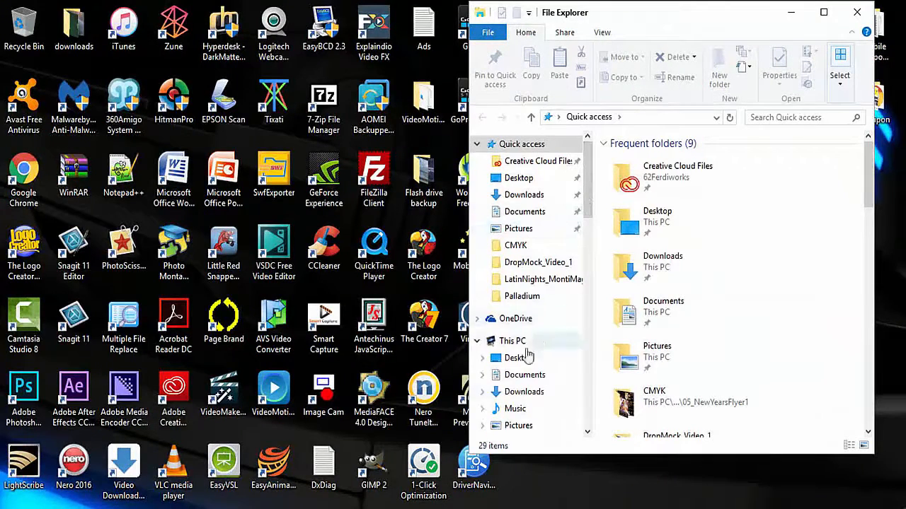
# Go to the Videos folder and scroll to the 'Project Sound 123' MP3 file
pyautogui.scroll(-3)
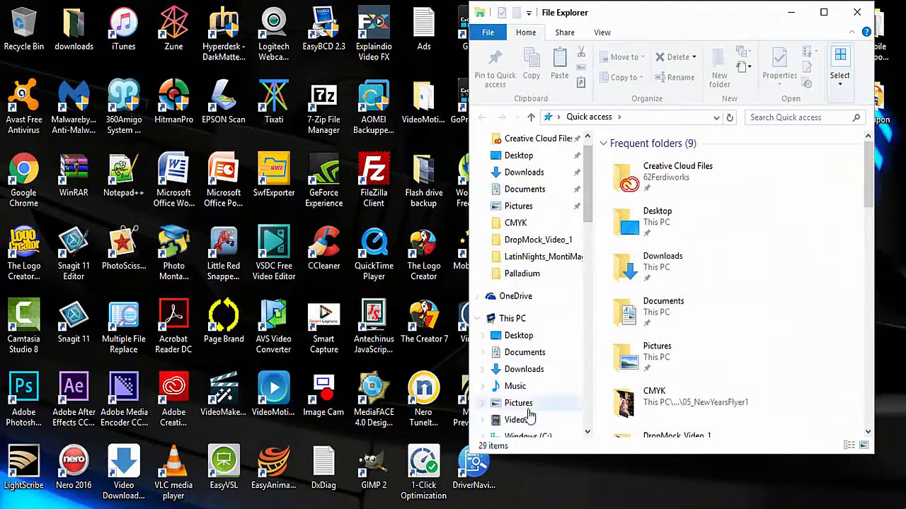
pyautogui.click(518, 420)
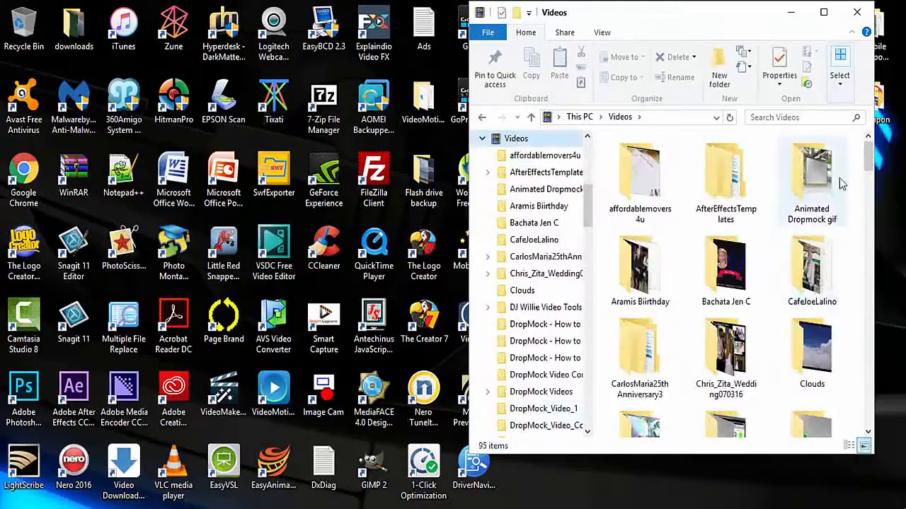
pyautogui.scroll(-3)
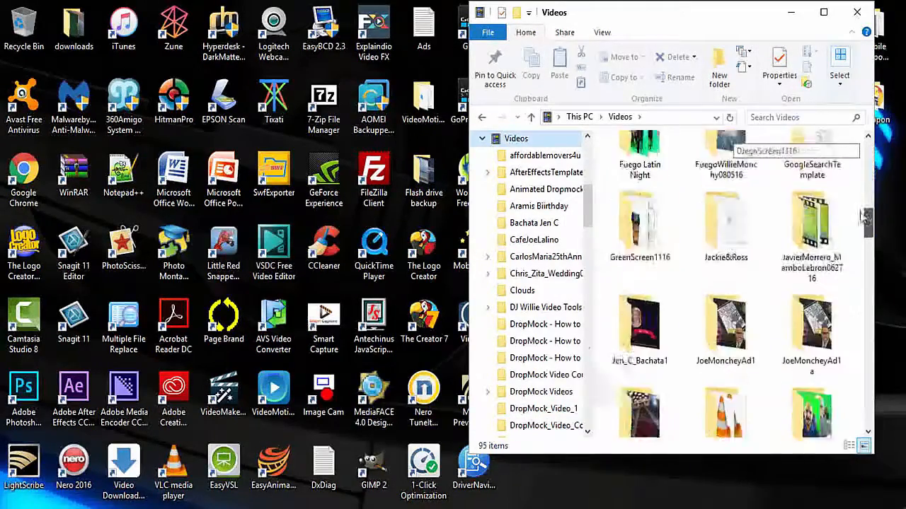
pyautogui.scroll(-3)
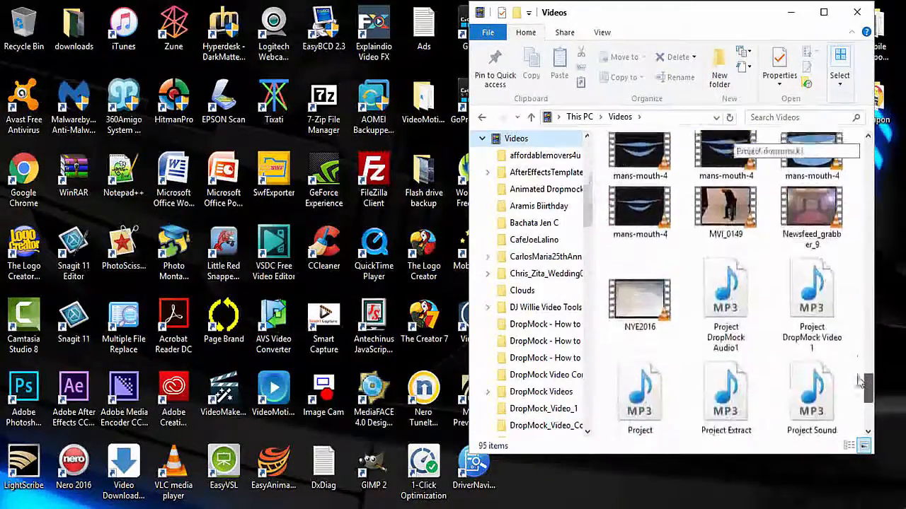
pyautogui.scroll(-3)
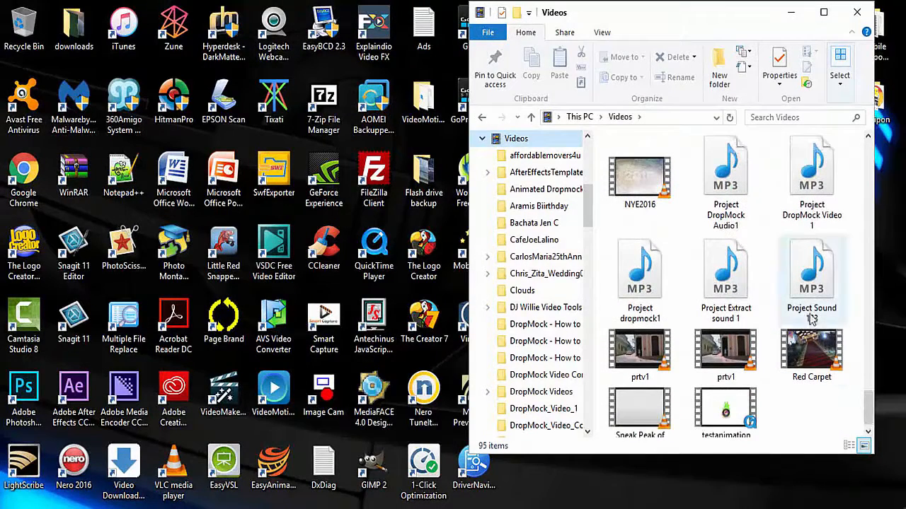
pyautogui.moveTo(811, 272)
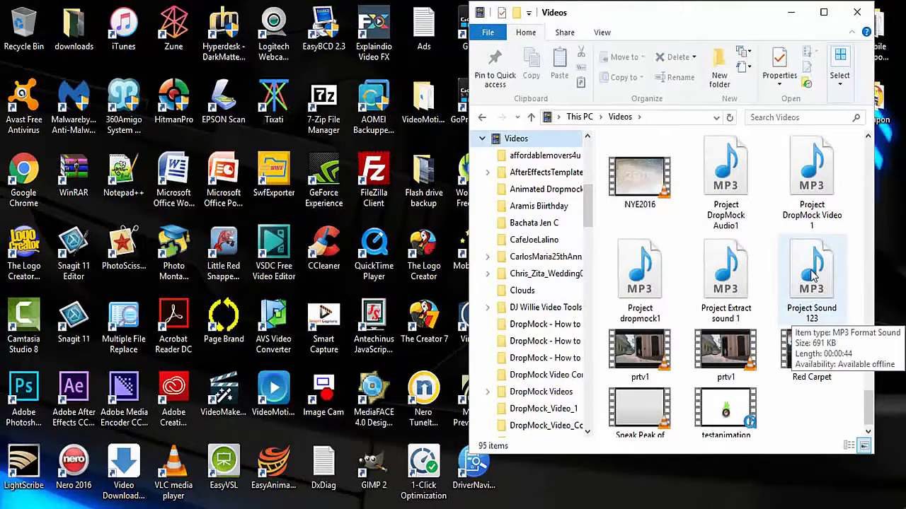
# Play 'Project Sound 123.mp3' in Windows Media Player, then close the player and File Explorer
pyautogui.doubleClick(812, 269)
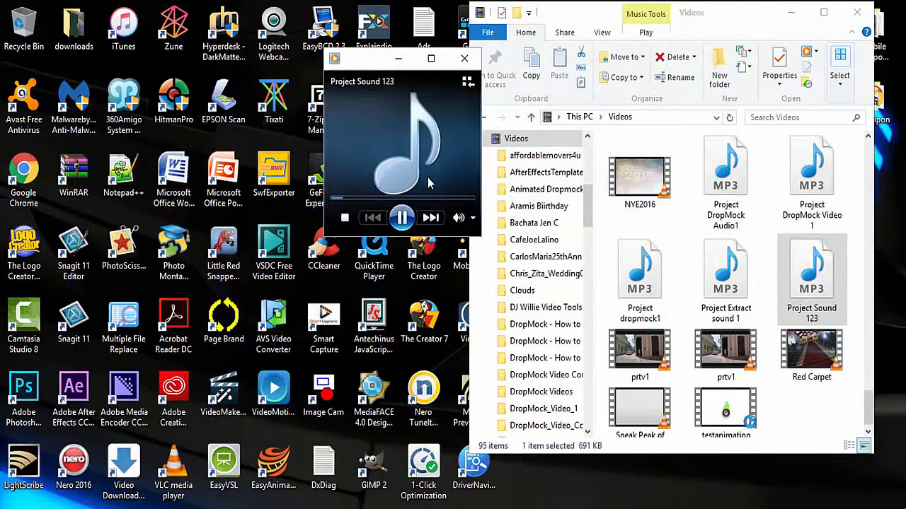
pyautogui.click(401, 217)
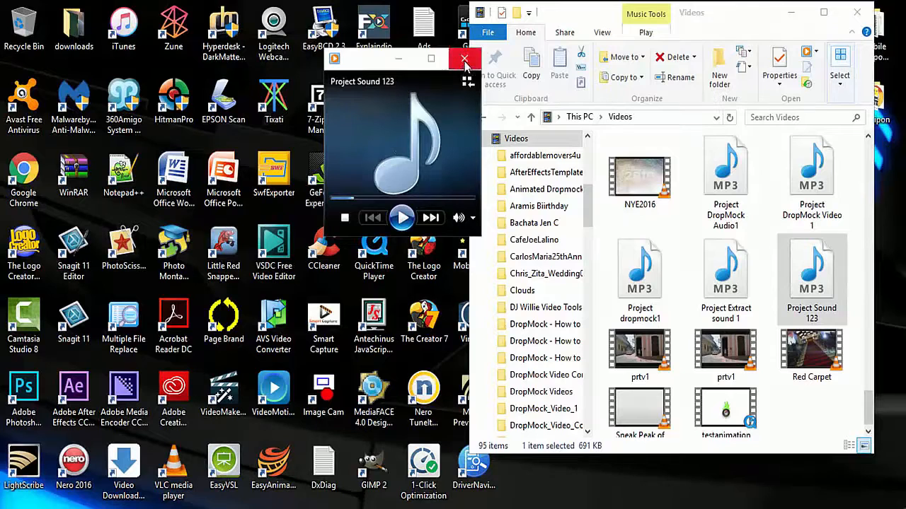
pyautogui.click(465, 58)
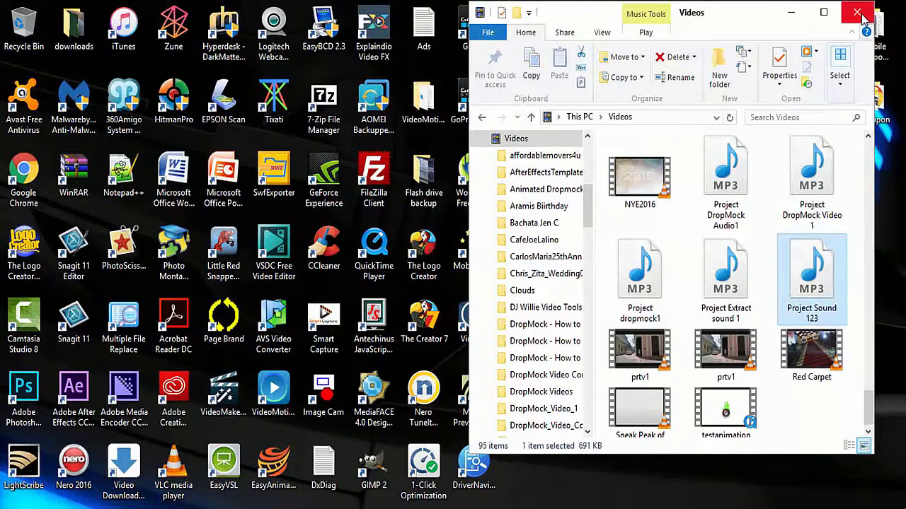
pyautogui.click(857, 12)
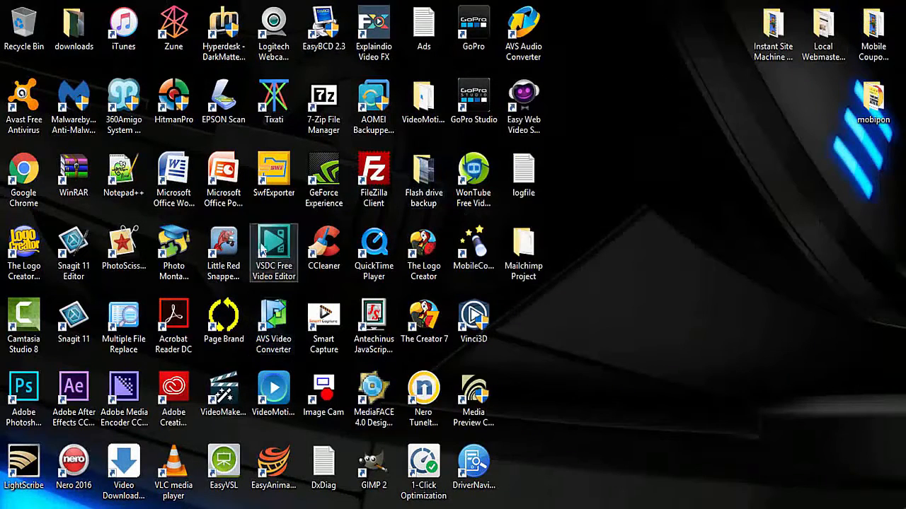